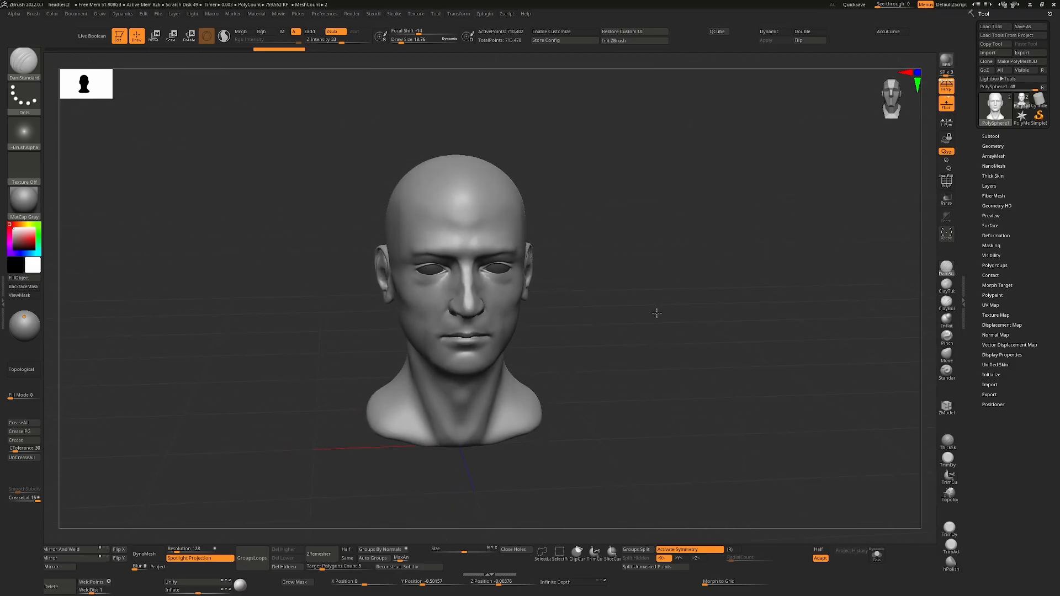
Orbit the bald male bust so the face turns left into a three-quarter view.
{"action": "left_click_drag", "start_coordinate": [656, 313], "coordinate": [655, 300]}
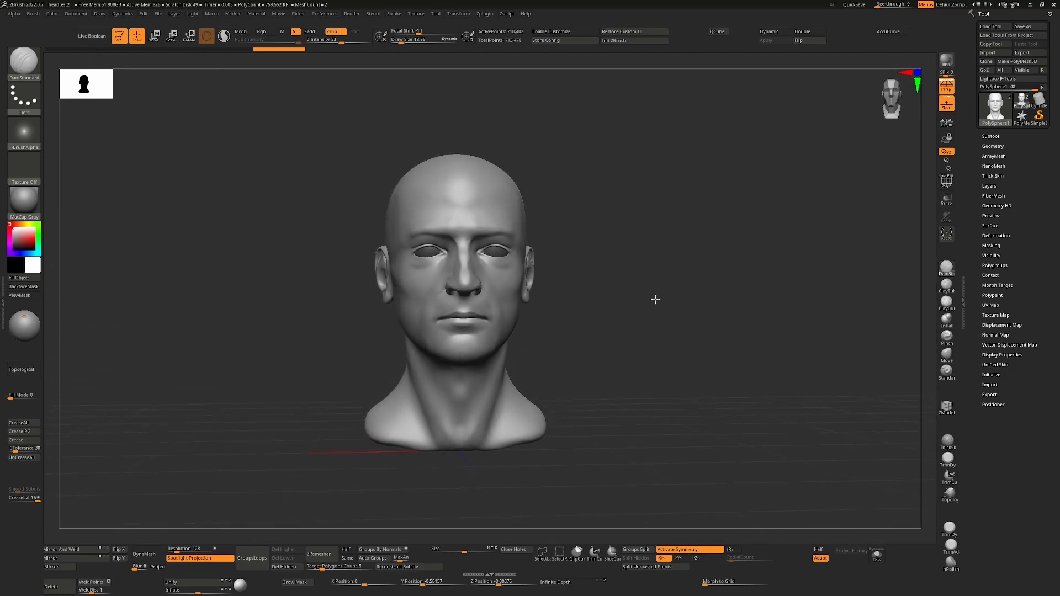
{"action": "left_click_drag", "start_coordinate": [654, 298], "coordinate": [767, 183]}
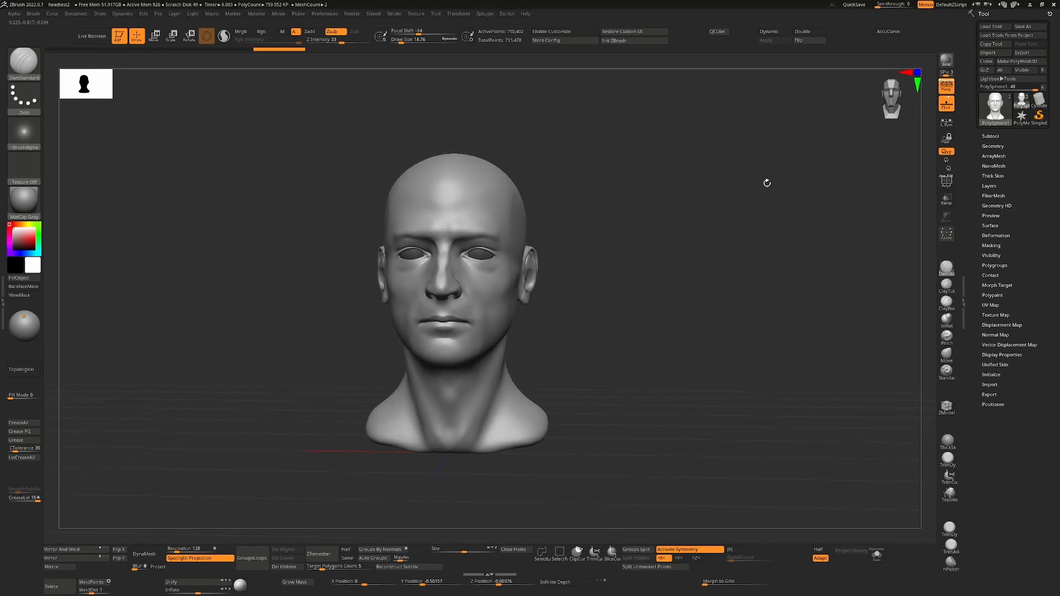
{"action": "mouse_move", "coordinate": [945, 168]}
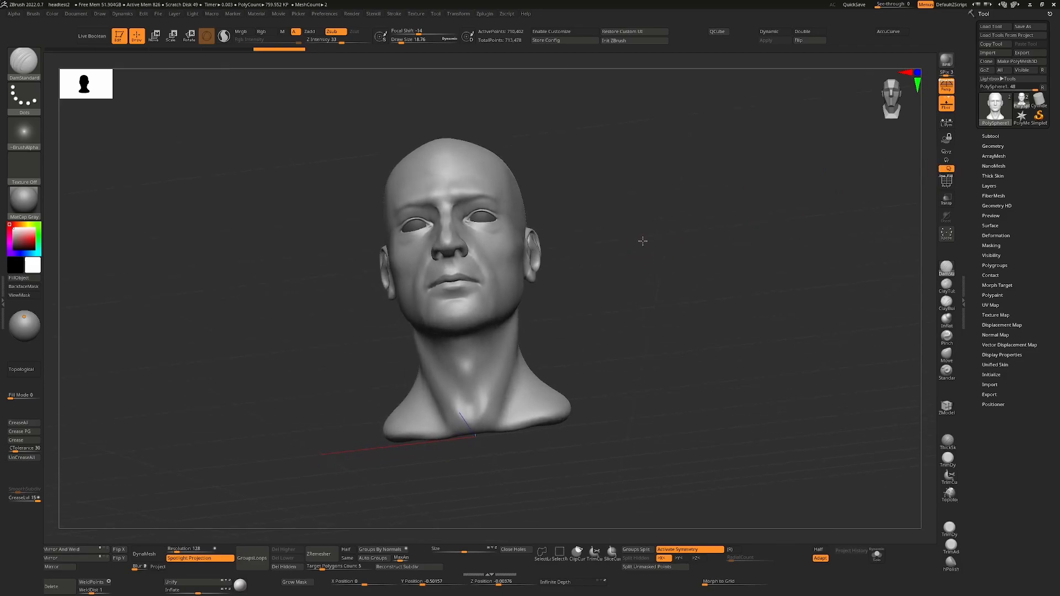
{"action": "left_click_drag", "start_coordinate": [642, 241], "coordinate": [639, 266]}
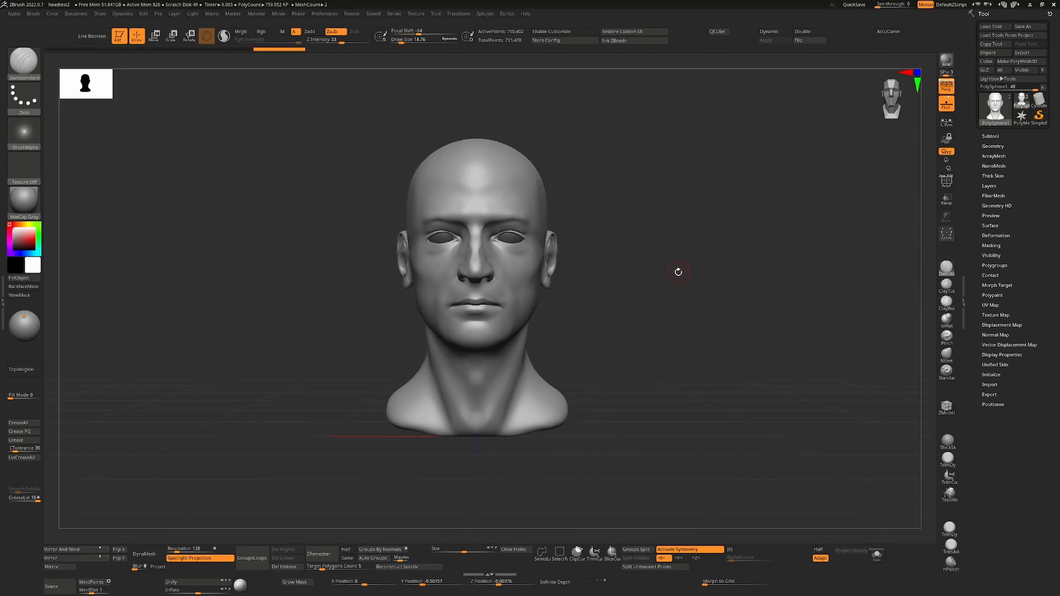
{"action": "mouse_move", "coordinate": [708, 289]}
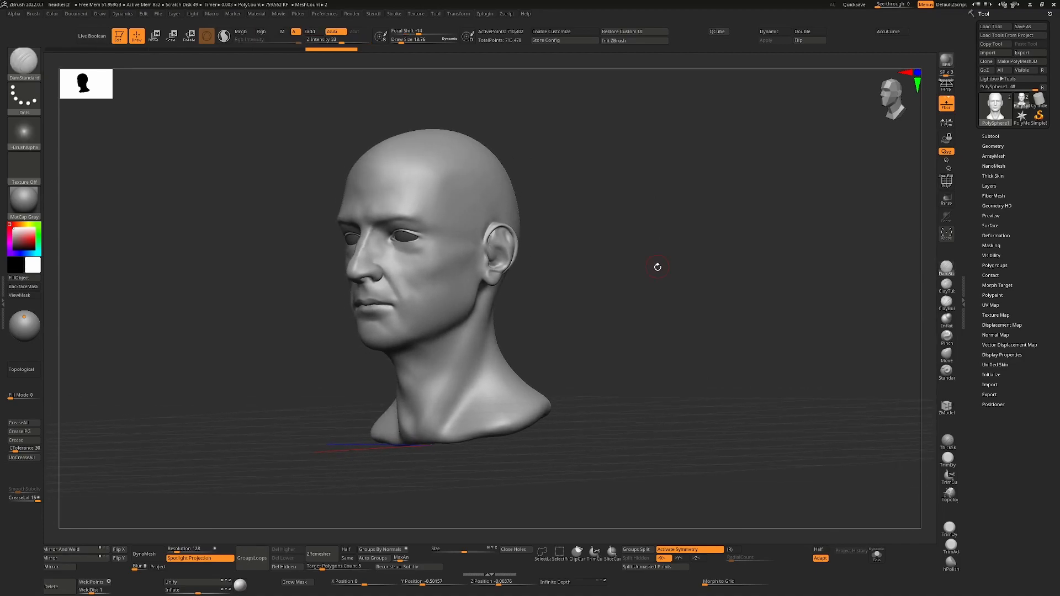
{"action": "mouse_move", "coordinate": [653, 258]}
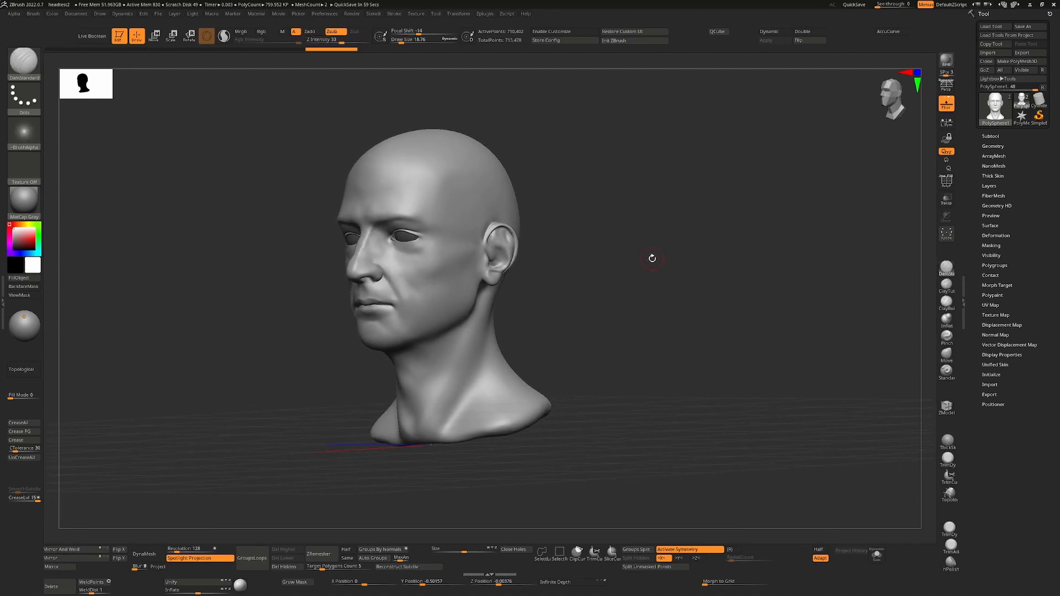